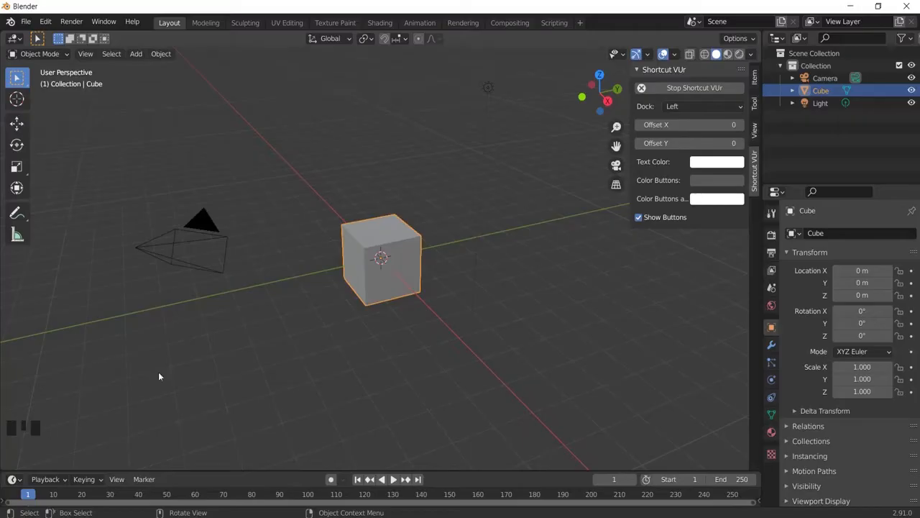
- Delete the default cube, leaving only the camera and light
key("g")
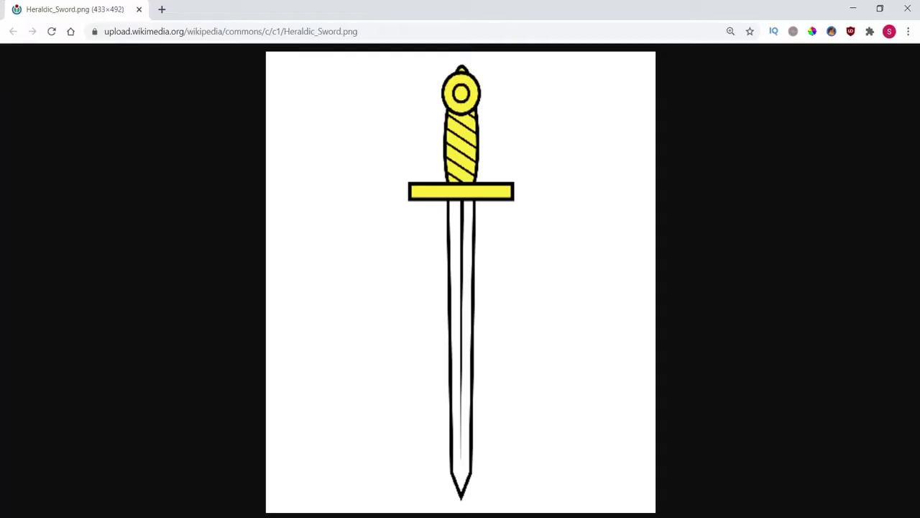
mouse_move(442, 84)
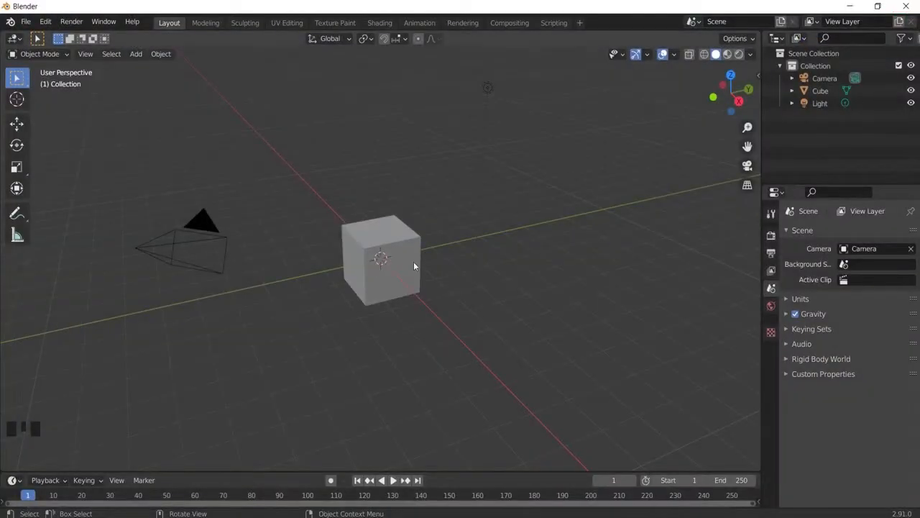
left_click(381, 259)
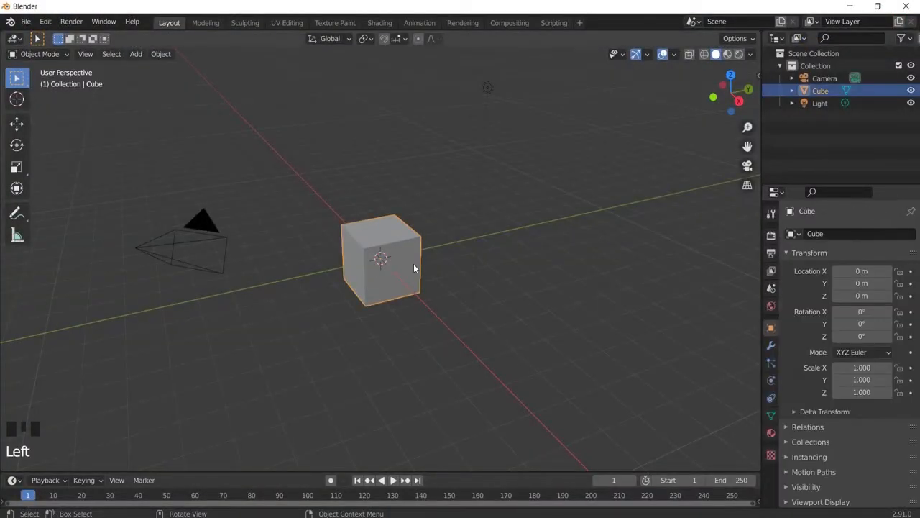
key("Delete")
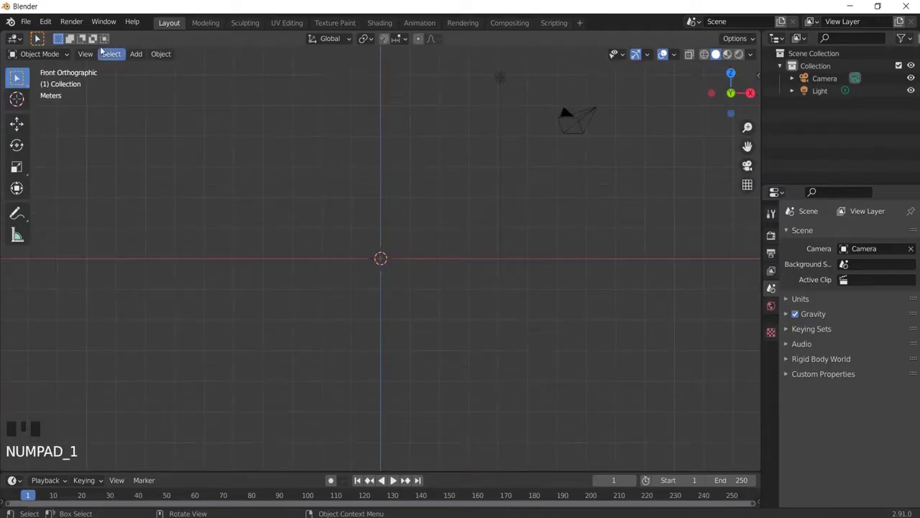
- Open Edit > Preferences, then close the Preferences window
left_click(45, 21)
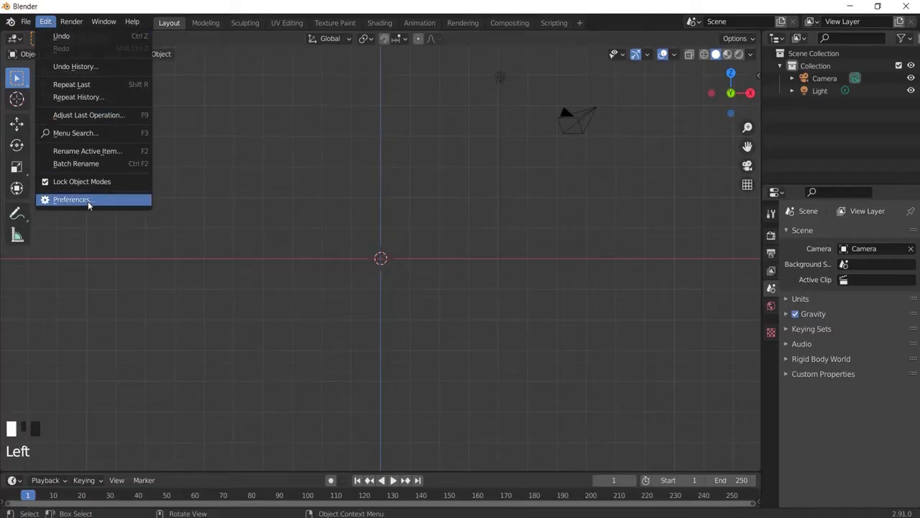
left_click(71, 199)
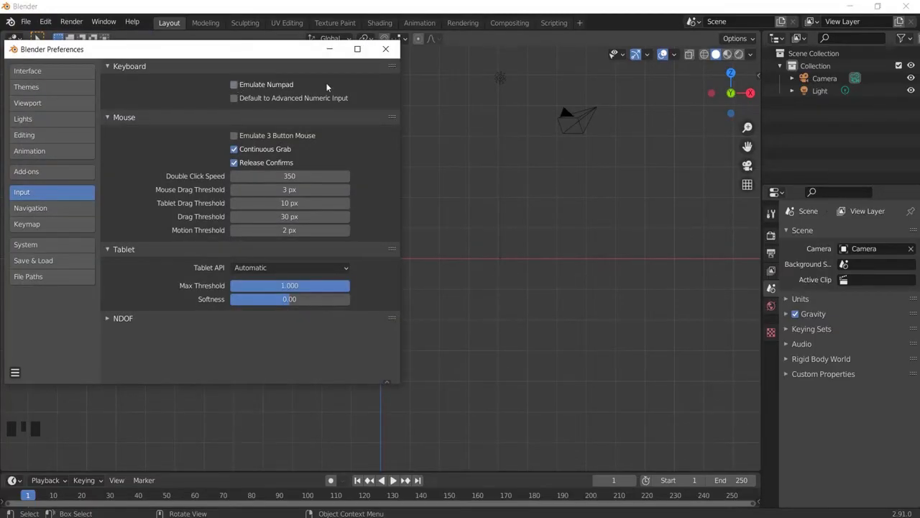
left_click(385, 49)
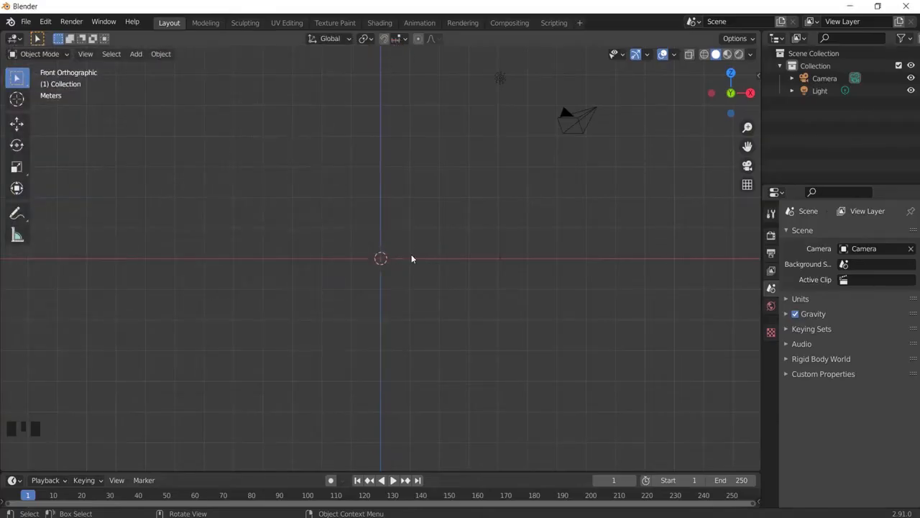
- Load Heraldic_Sword.png into the scene as a reference image
key("shift+a")
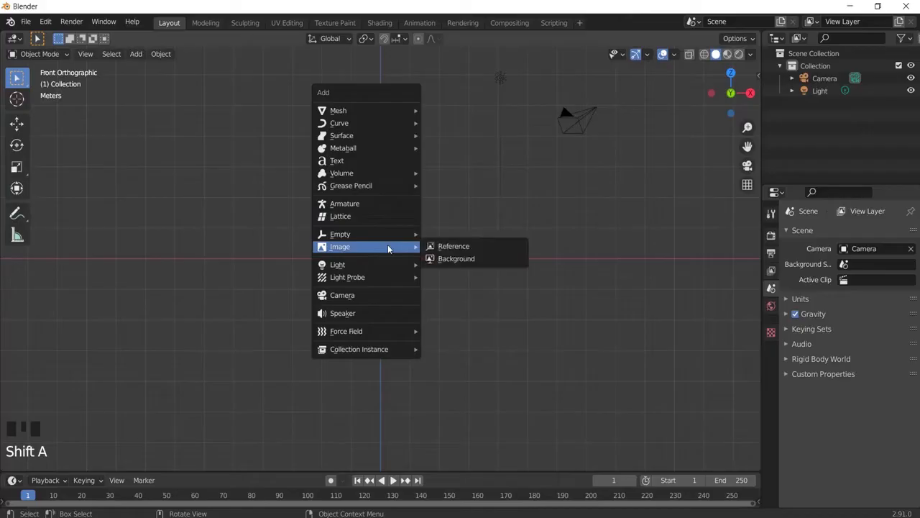
left_click(453, 246)
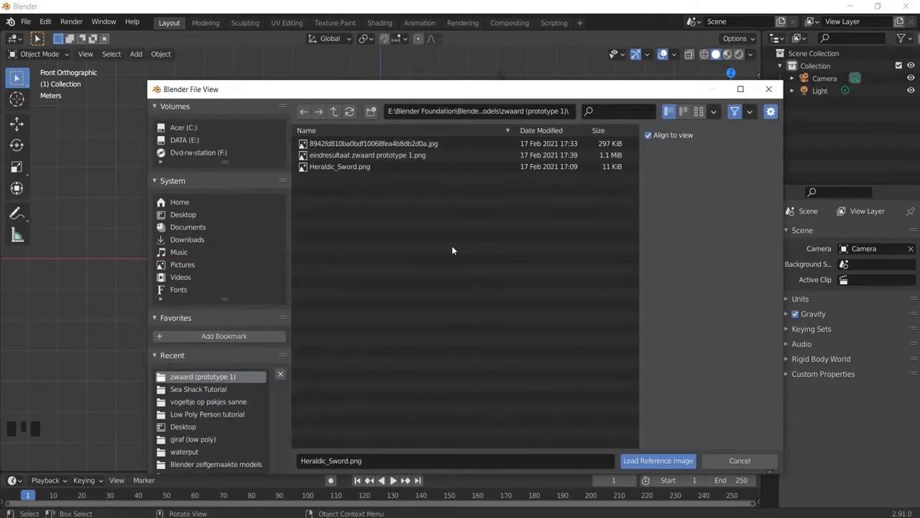
left_click(339, 166)
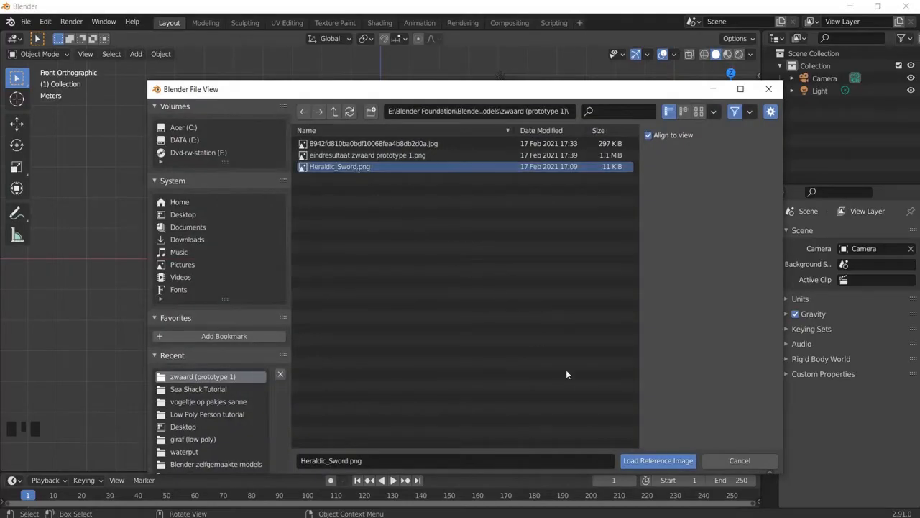
left_click(657, 460)
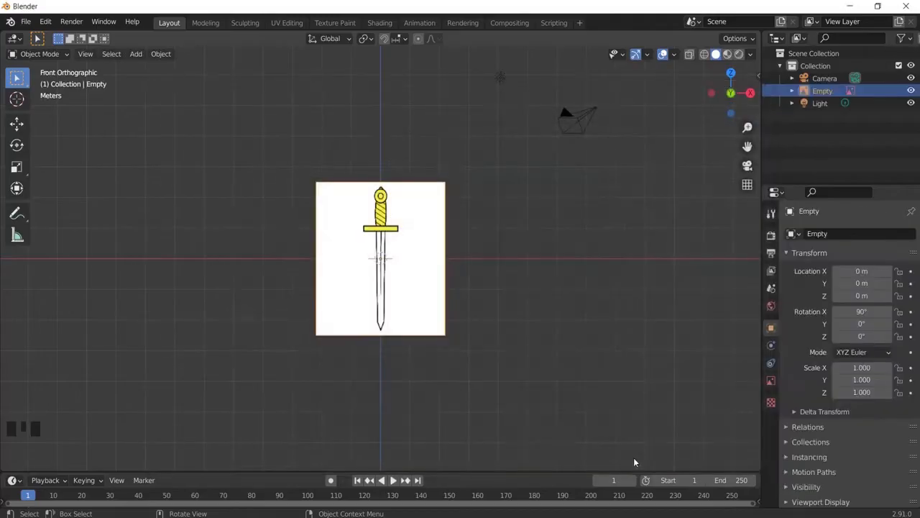
scroll("up", 3)
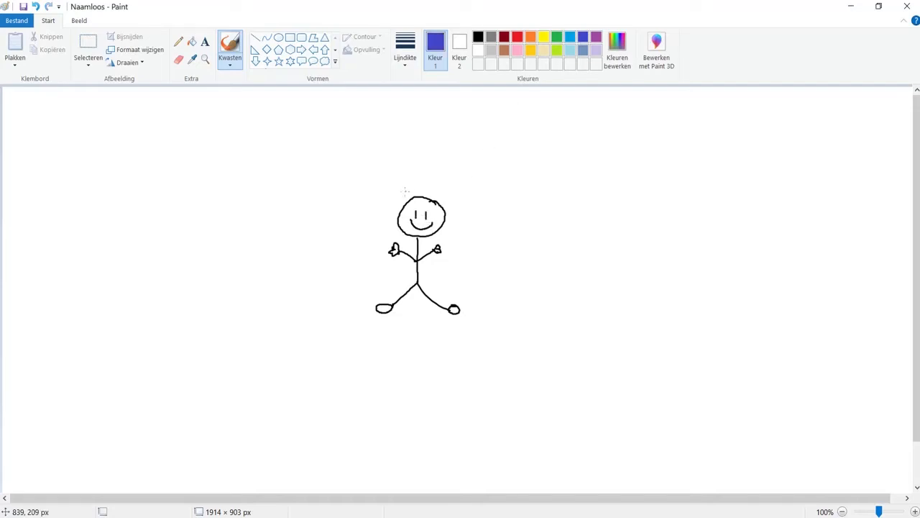
- Sketch brush strokes of a smiling stick figure on the Paint canvas
left_click_drag(406, 198, 446, 194)
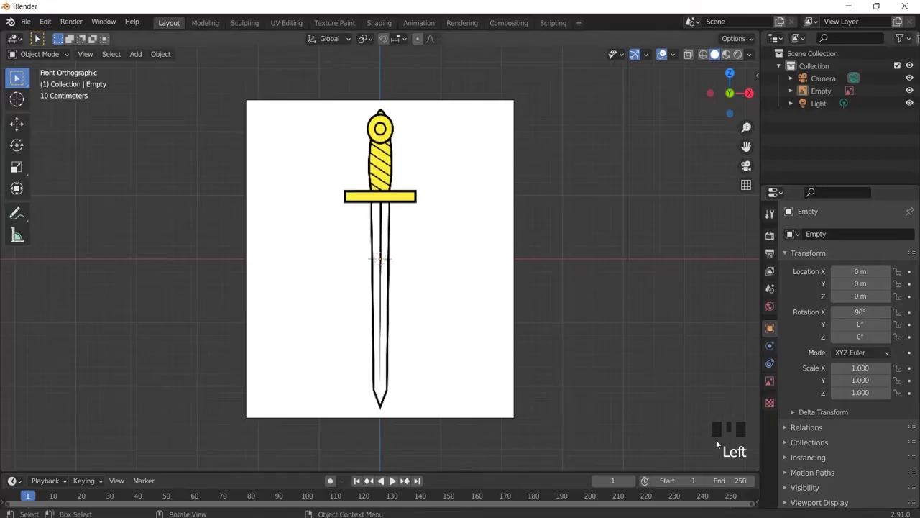
mouse_move(716, 412)
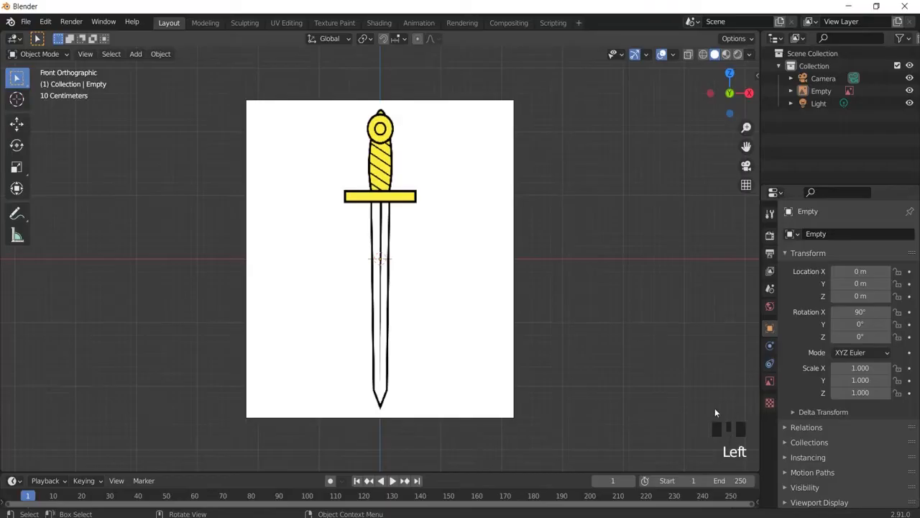
mouse_move(4, 422)
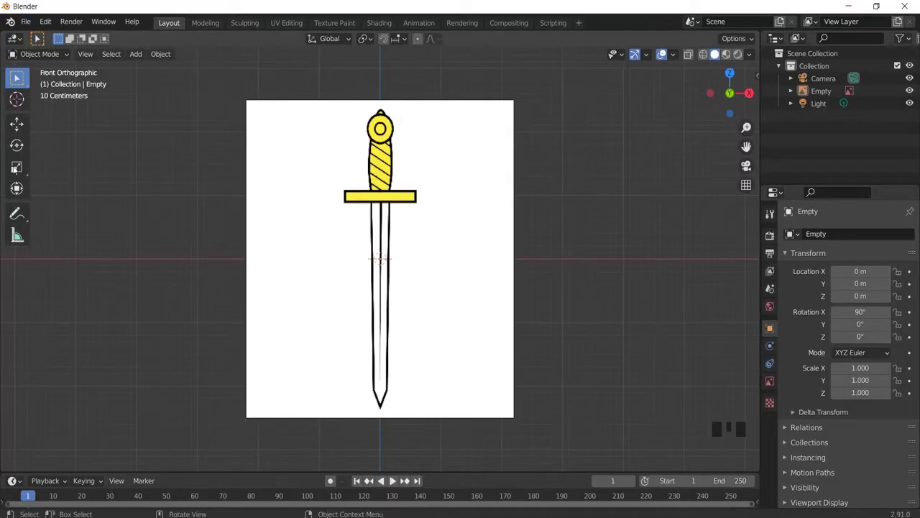
mouse_move(702, 446)
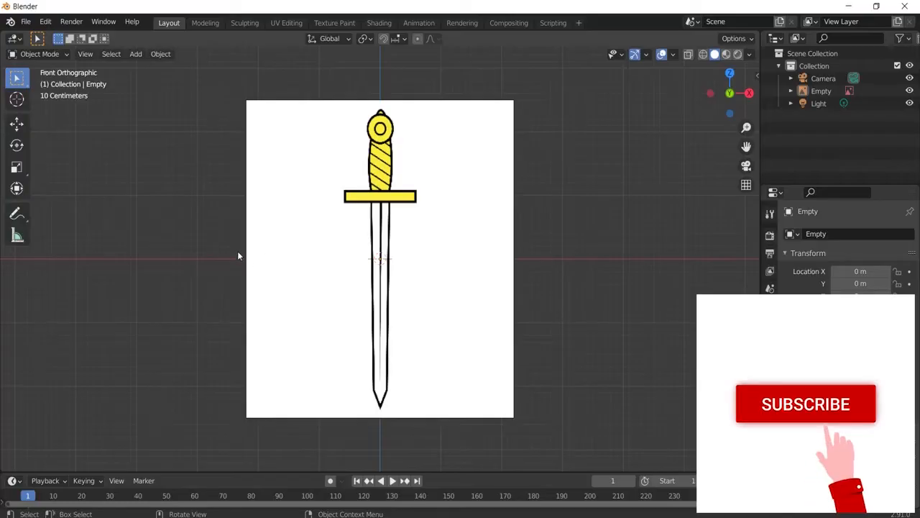
key("shift+a")
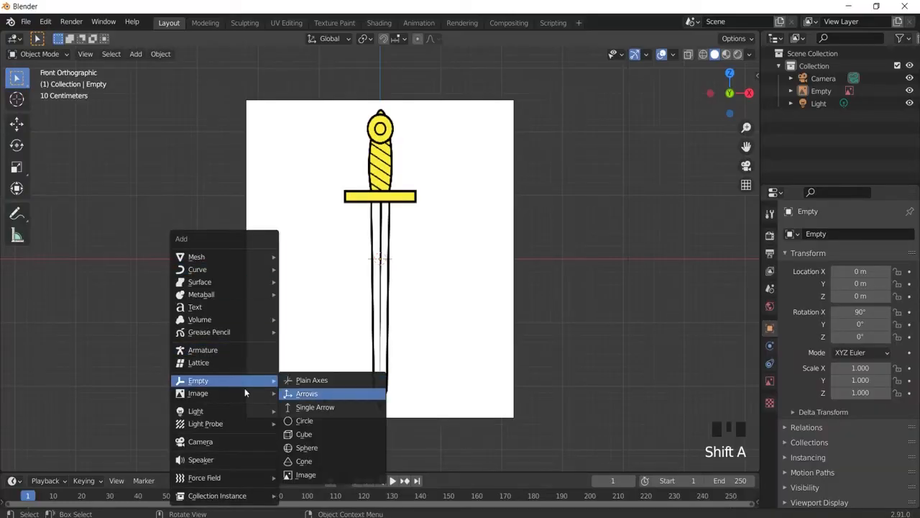
mouse_move(198, 393)
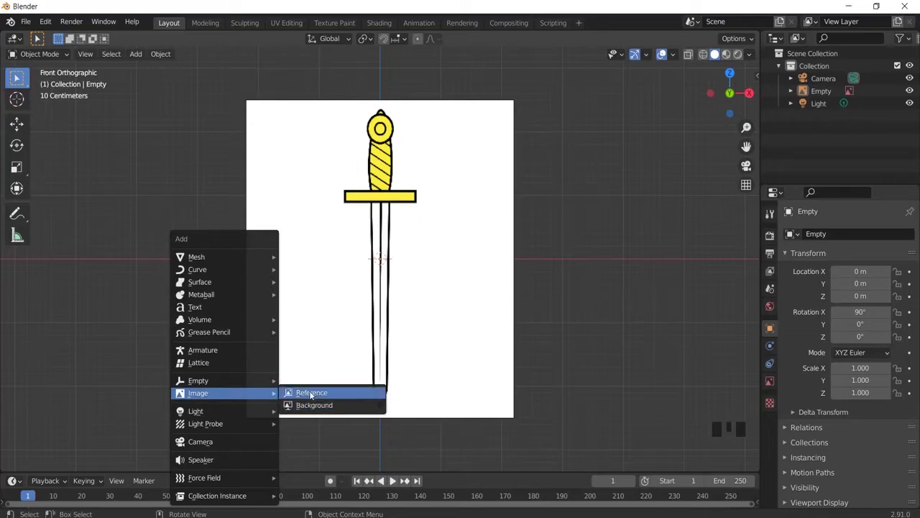
mouse_move(333, 398)
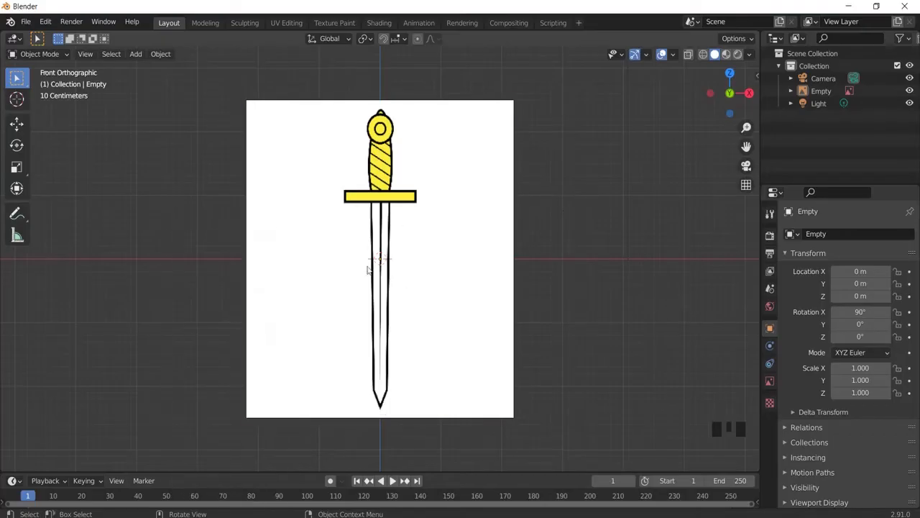
mouse_move(413, 278)
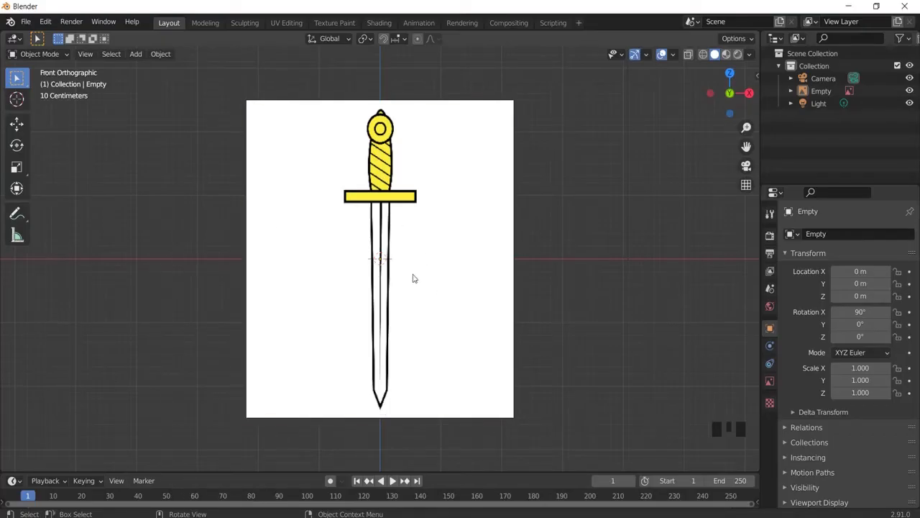
- Add a Mesh > Plane at the origin in front of the sword reference
key("shift+a")
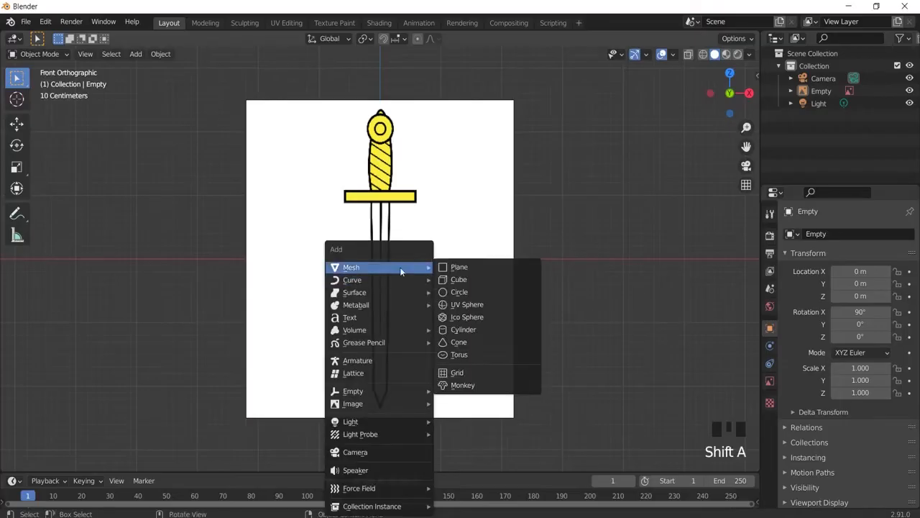
left_click(459, 267)
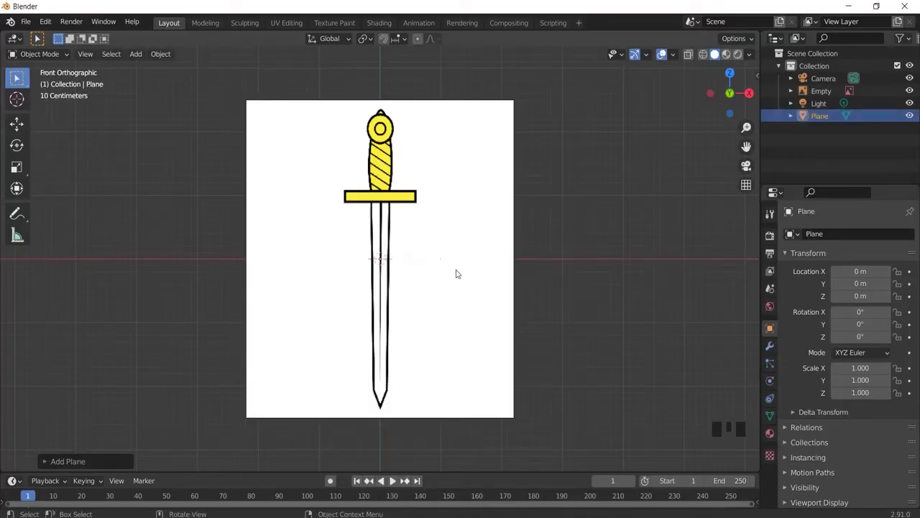
mouse_move(441, 268)
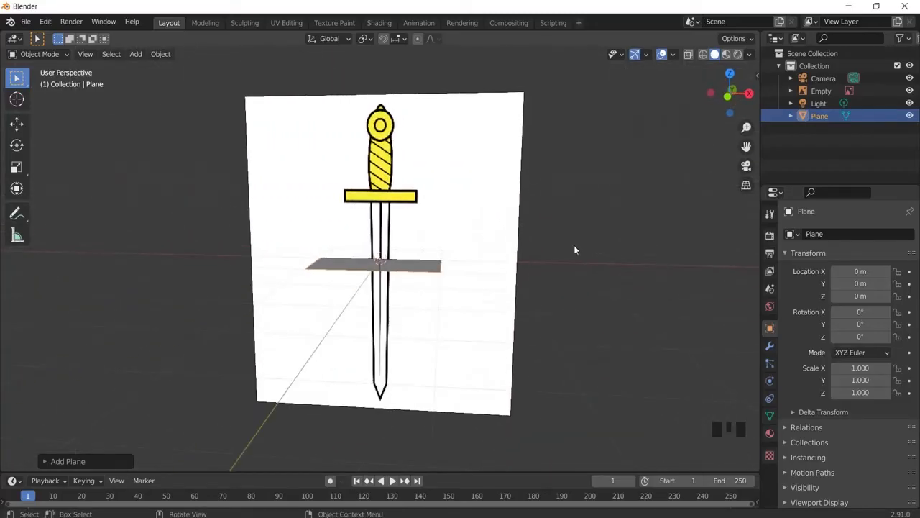
- From the side view, rotate the plane 90° around X to stand upright
key("KP_3")
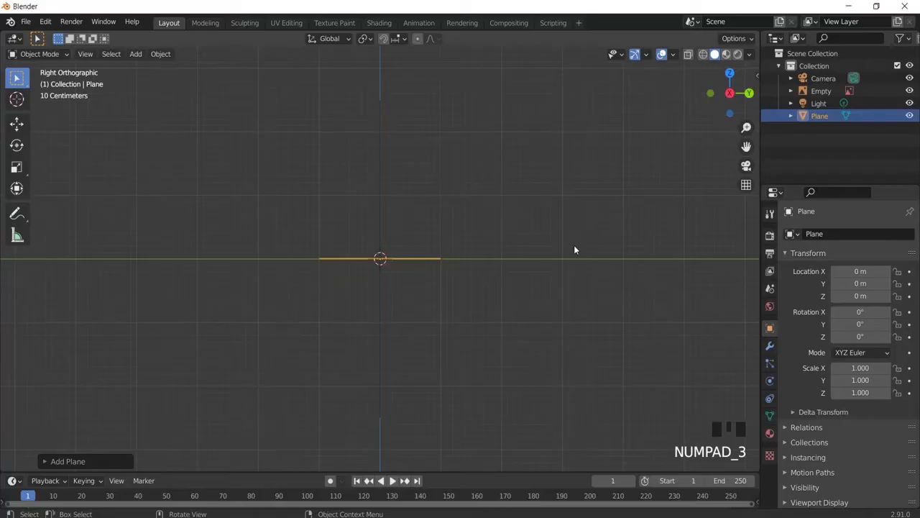
mouse_move(410, 258)
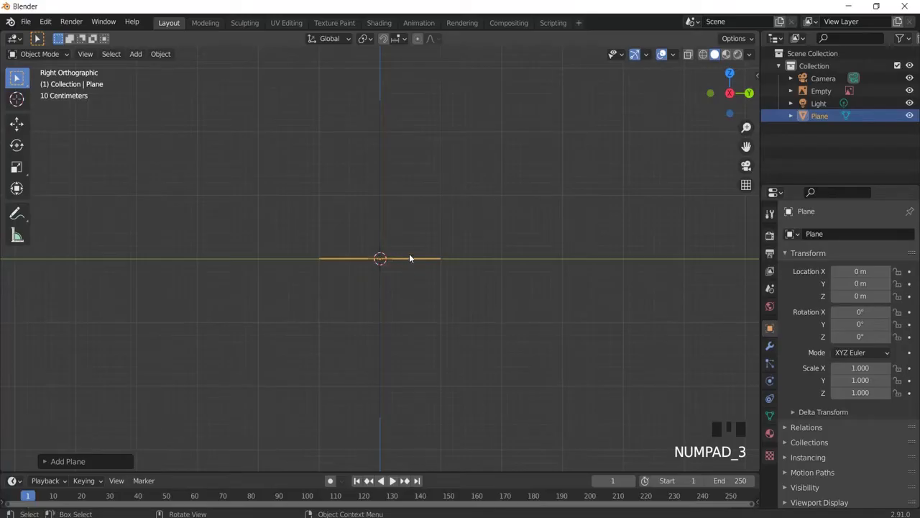
key("r")
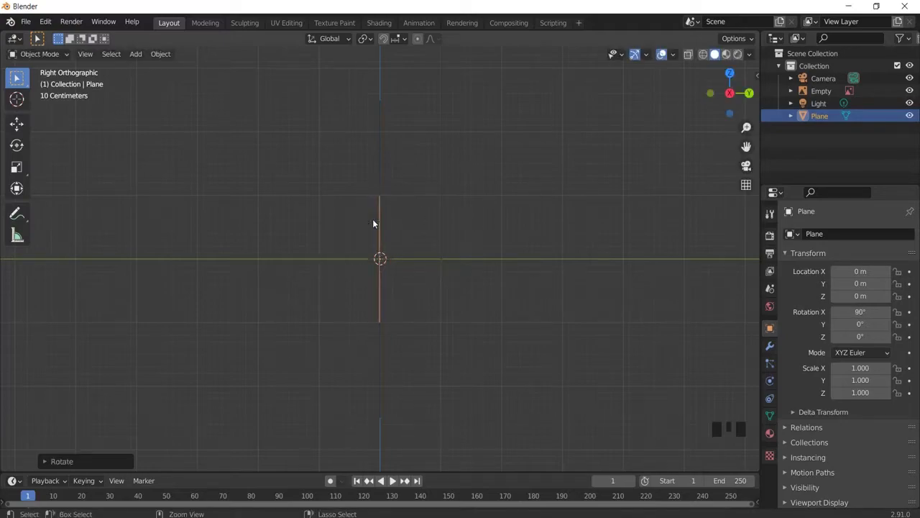
mouse_move(861, 312)
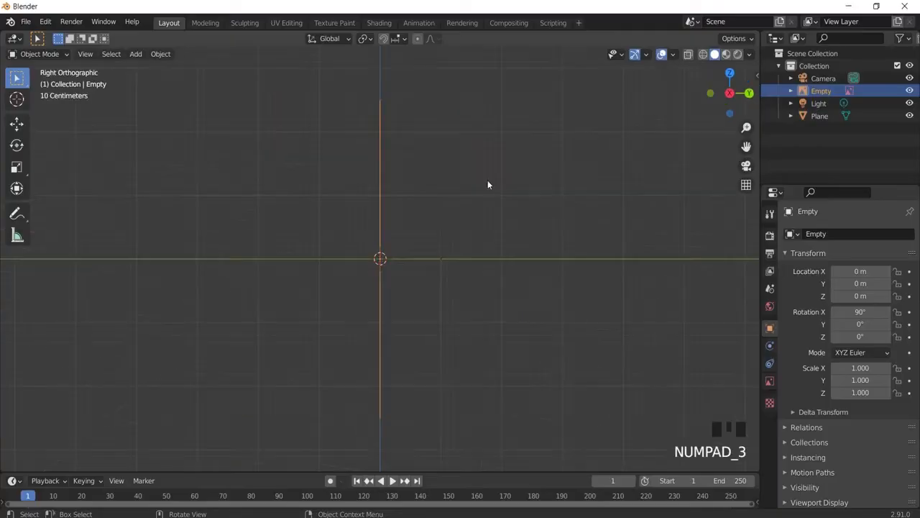
key("g")
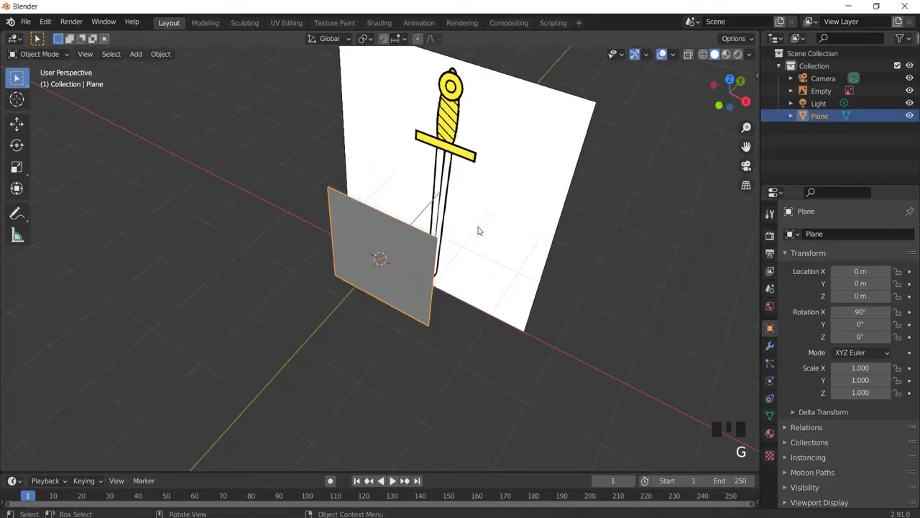
- Switch to Front Orthographic view and reselect the plane over the sword reference
key("KP_1")
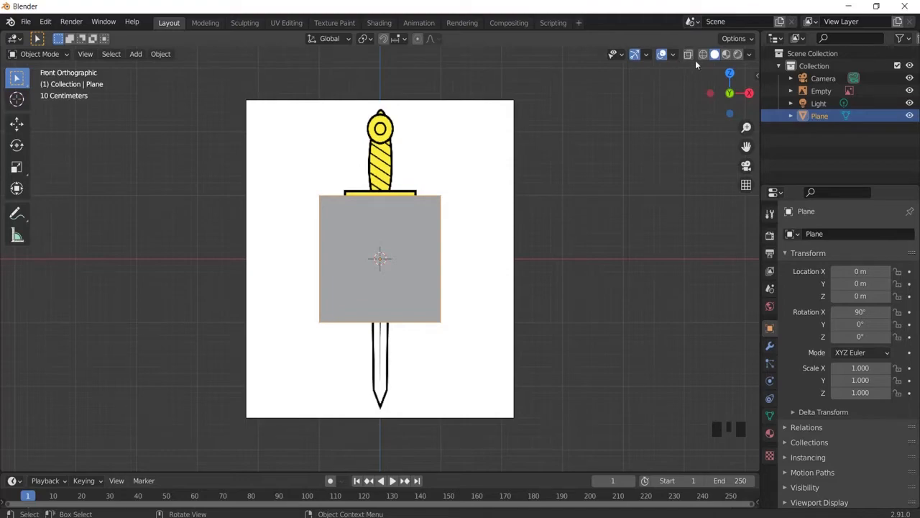
key("alt+a")
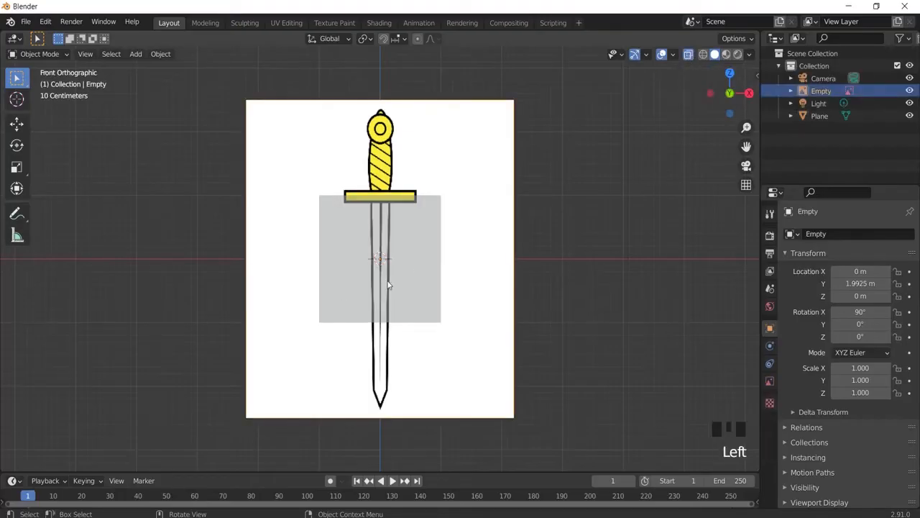
key("Tab")
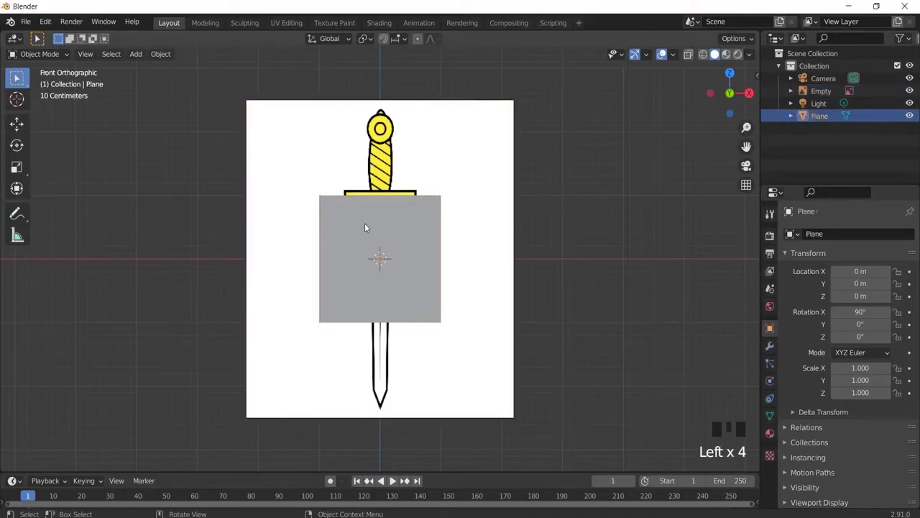
- In Edit Mode, pull the plane's top vertices inward to the crossguard's ends
left_click(40, 54)
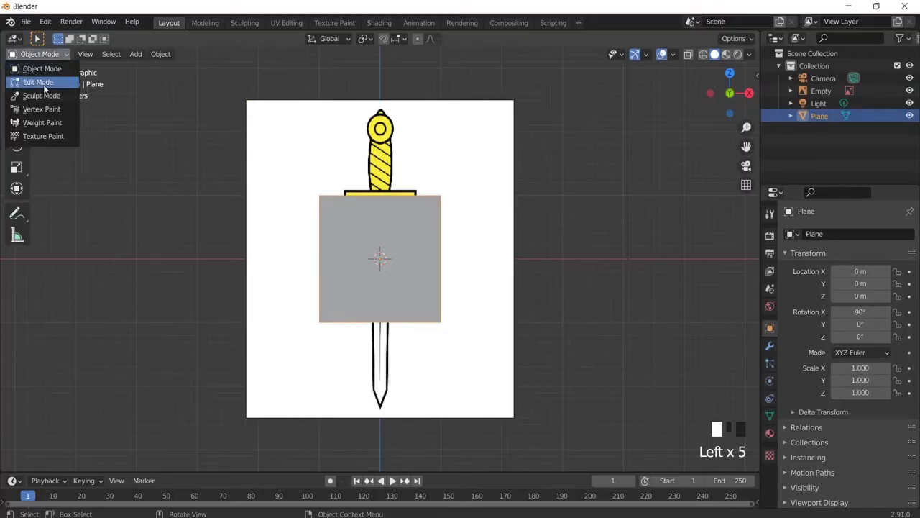
left_click(38, 82)
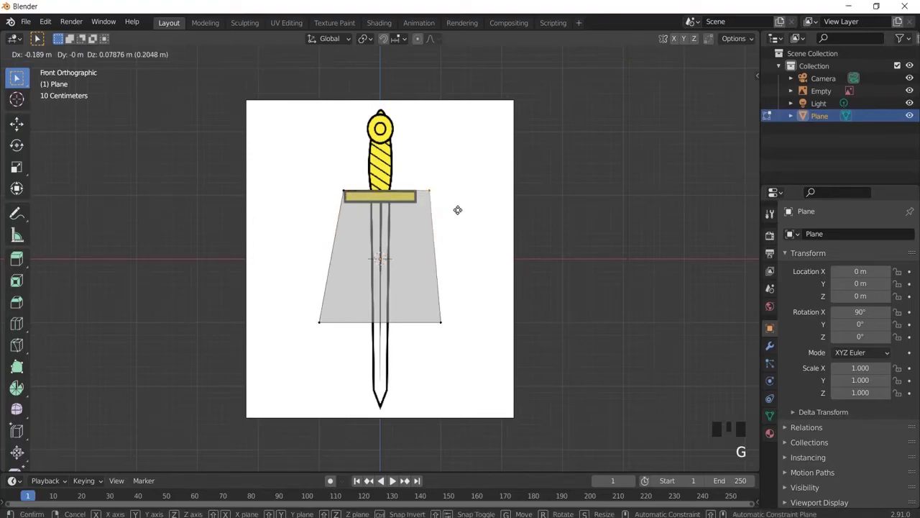
key("Tab")
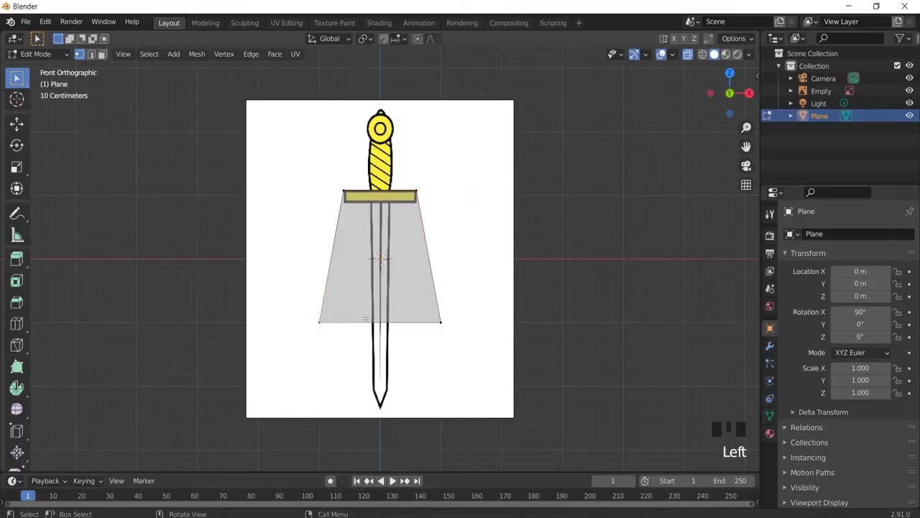
- Move the plane's bottom vertices up to the crossguard's lower edge, forming a thin rectangle
left_click_drag(320, 323, 441, 324)
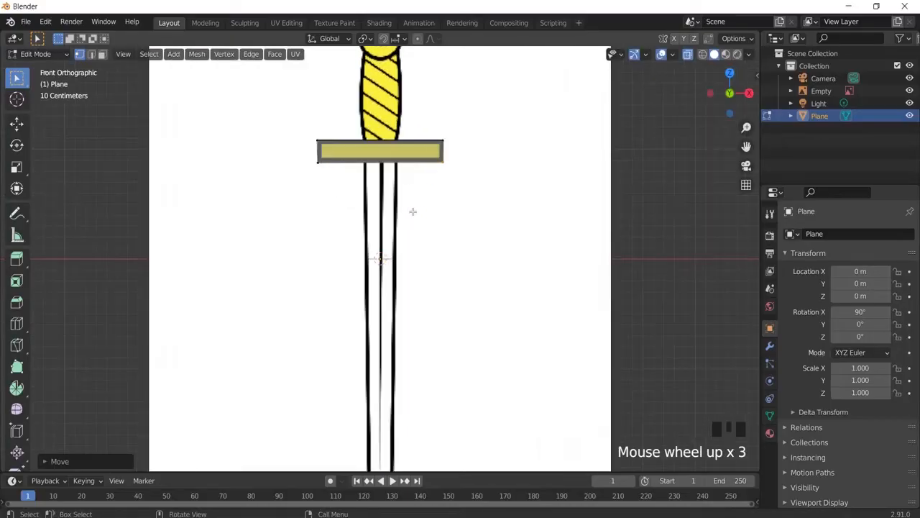
scroll("down", 3)
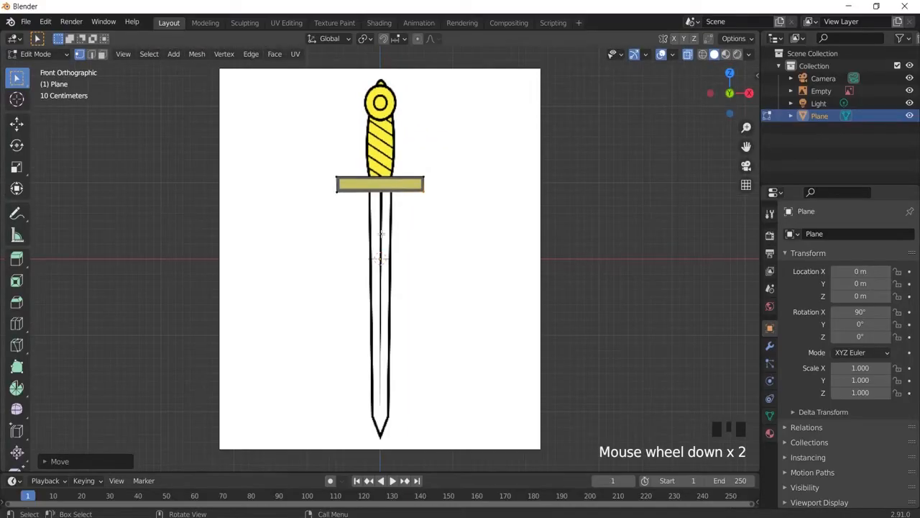
scroll("down", 3)
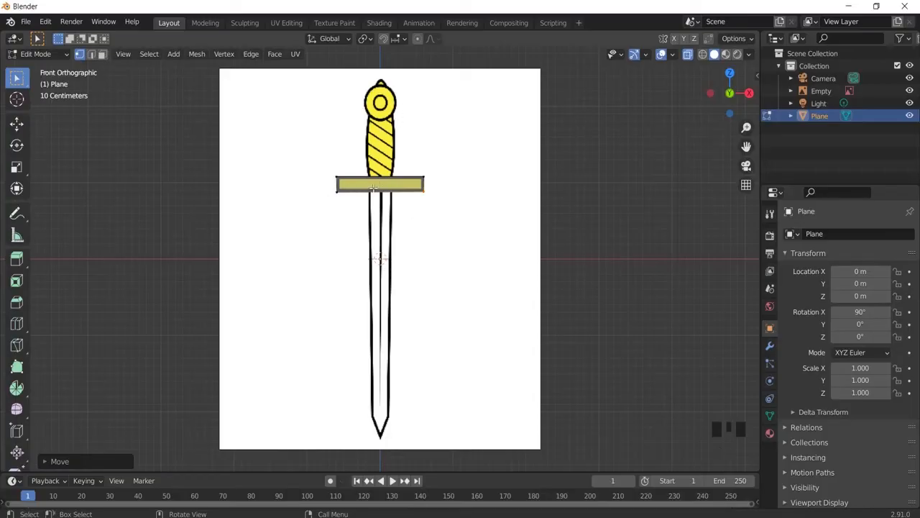
key("ctrl+r")
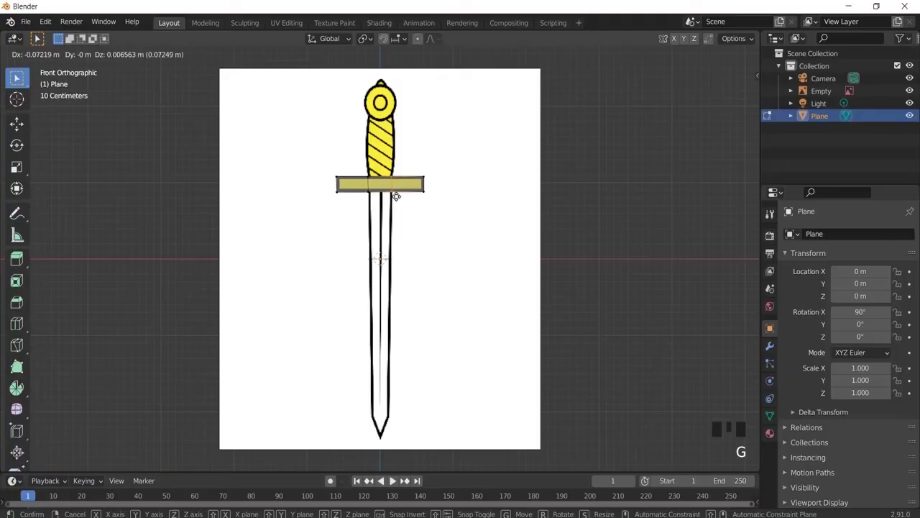
key("Tab")
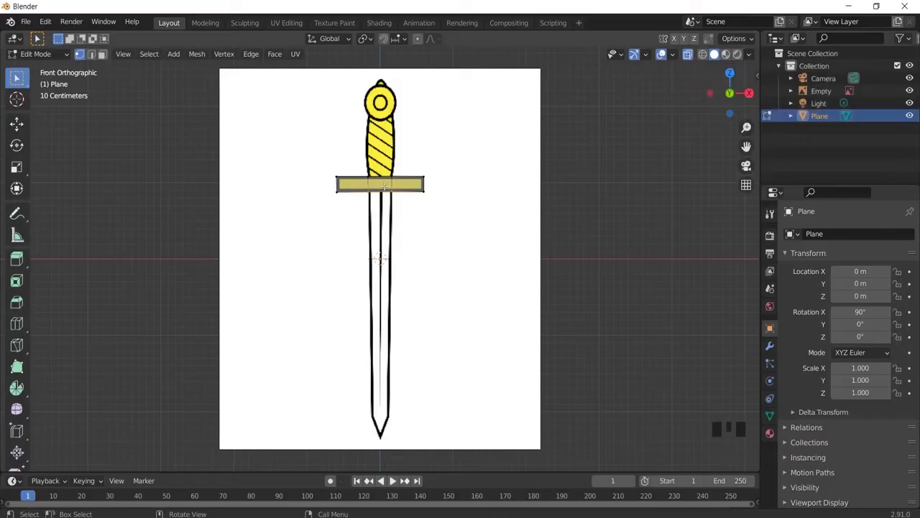
- Extrude the guard's lower edge down the blade, scaling it to the pointed tip
key("e")
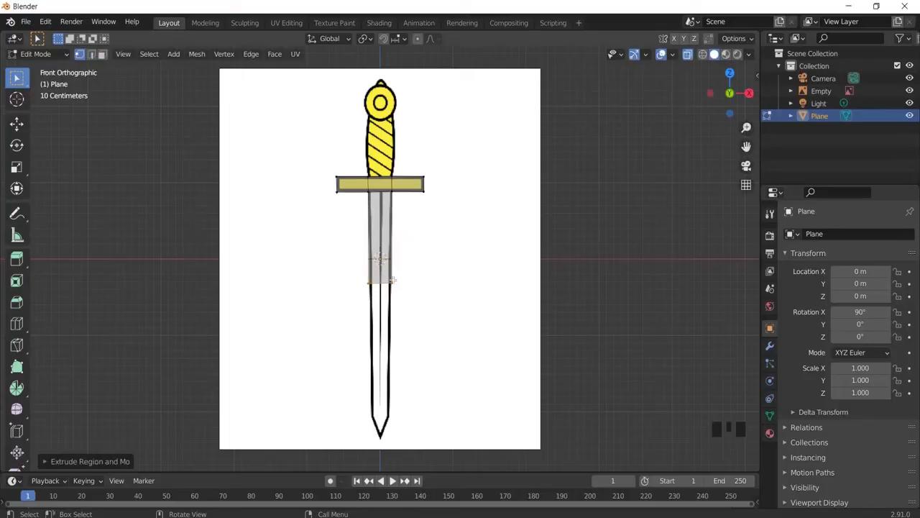
key("s")
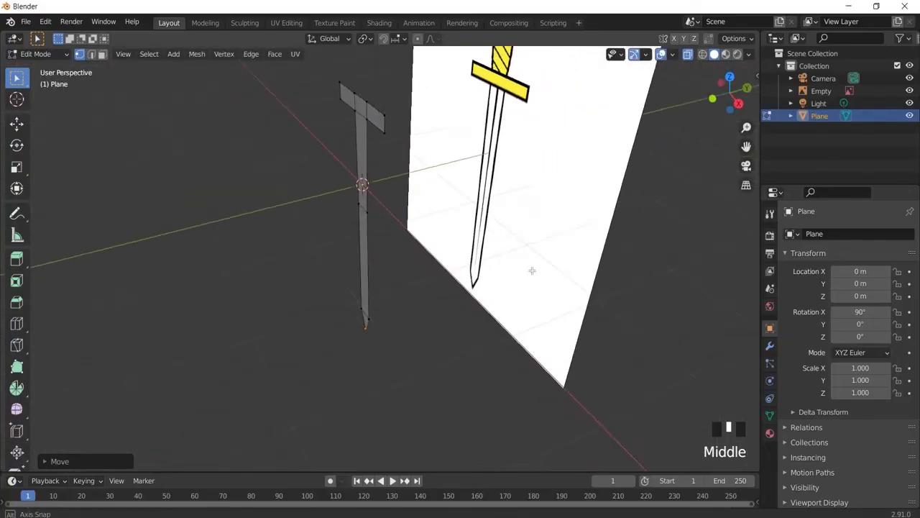
- Extrude the guard's top edge upward, scaling sections to the grip and pommel outline
key("KP_1")
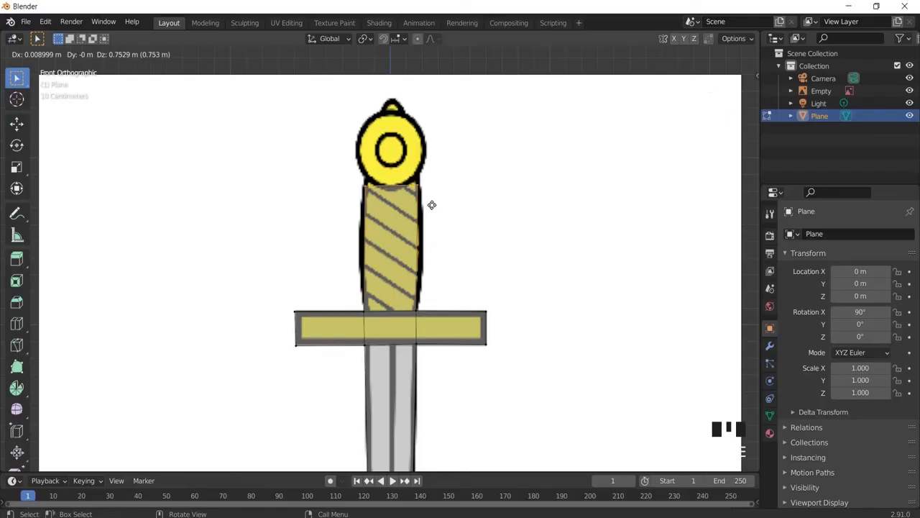
key("Tab")
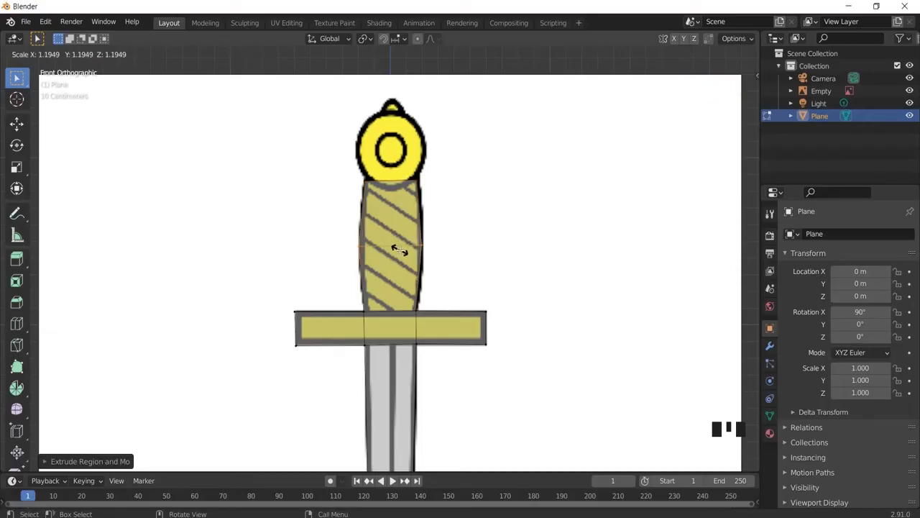
key("Tab")
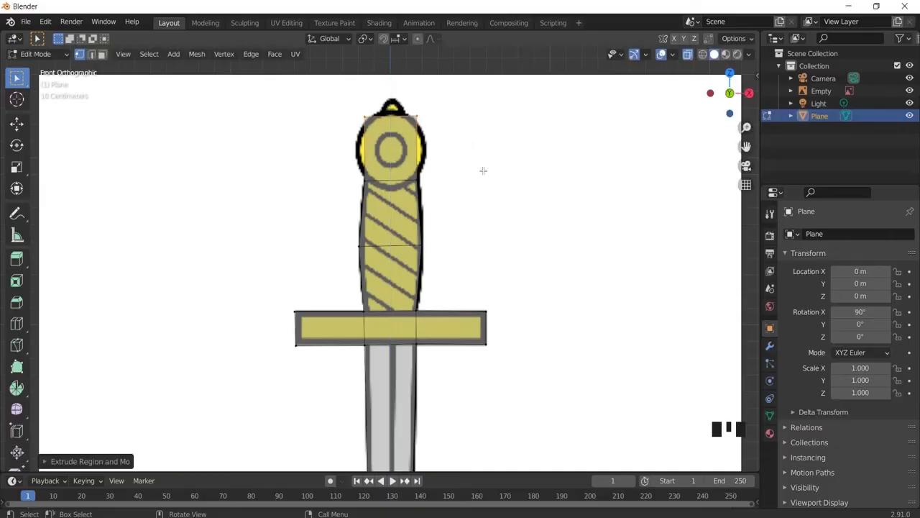
scroll("down", 3)
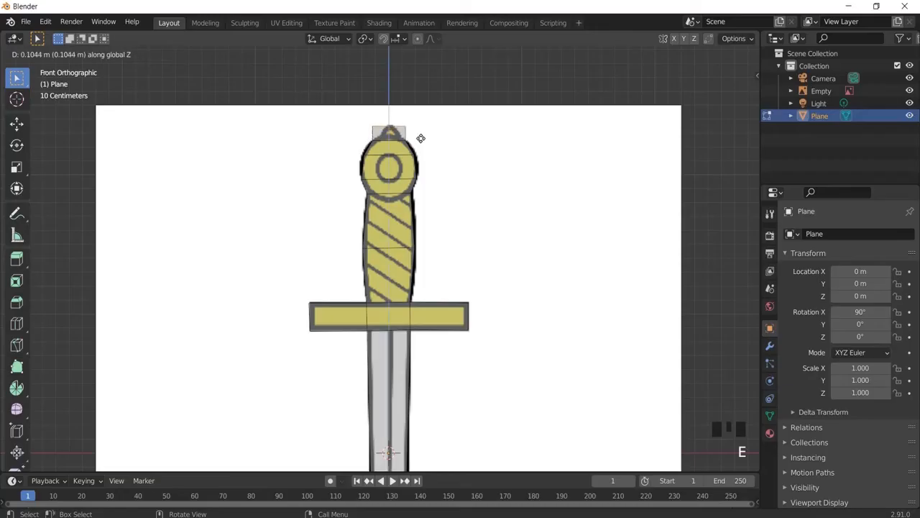
- Place the pommel's top point and leave Edit Mode with the flat sword outline complete
key("s")
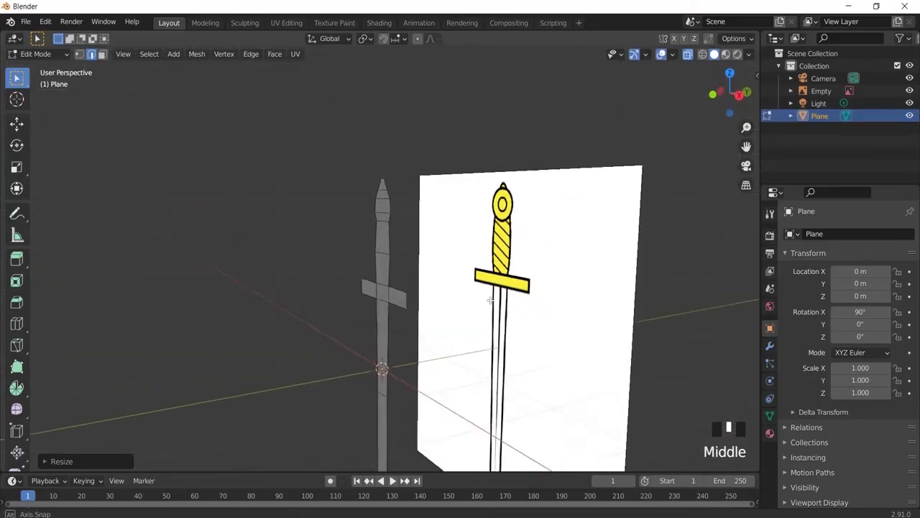
key("Tab")
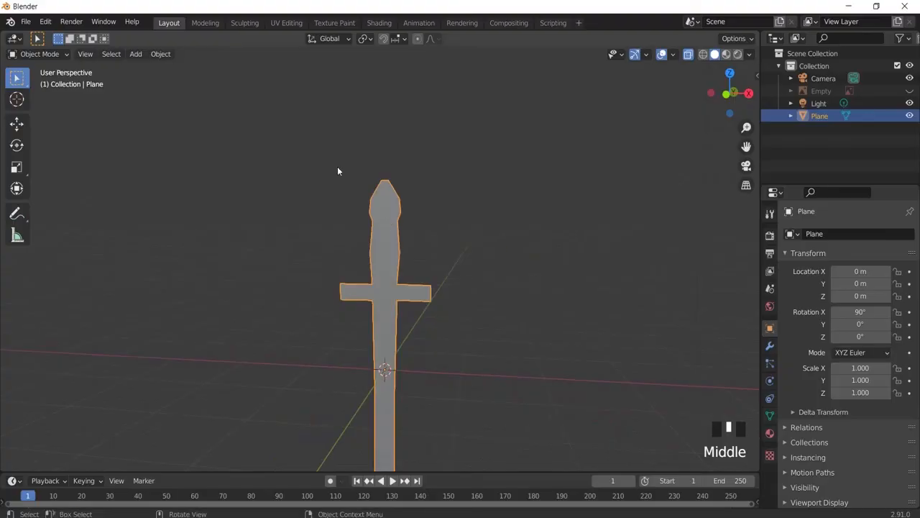
- Extrude the whole sword outline sideways in Edit Mode to give it depth
key("Tab")
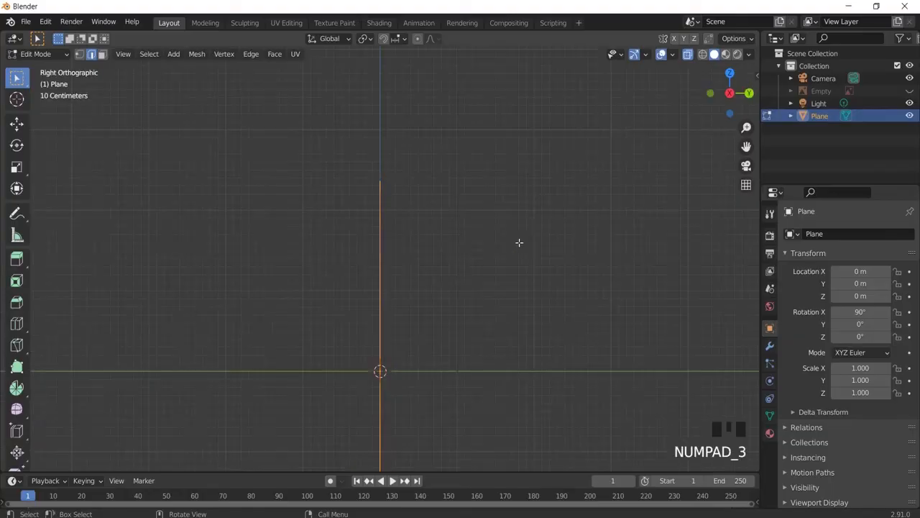
key("e")
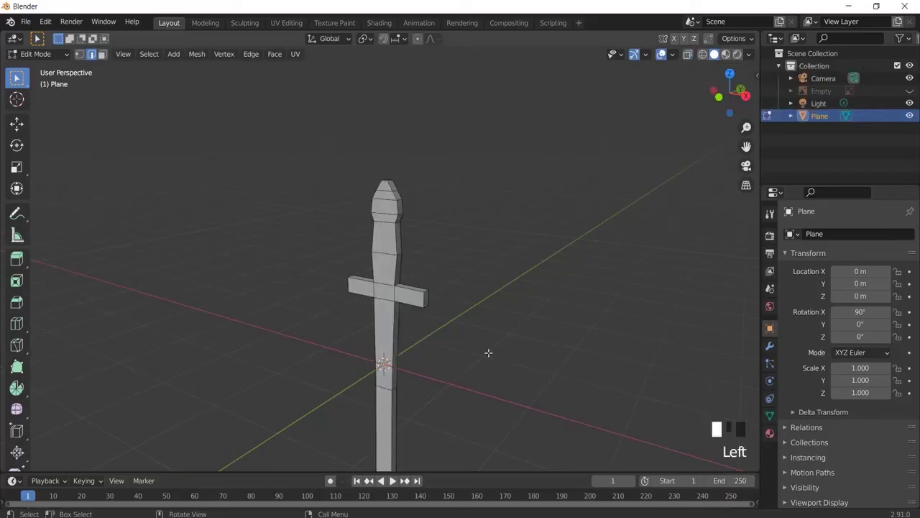
key("Tab")
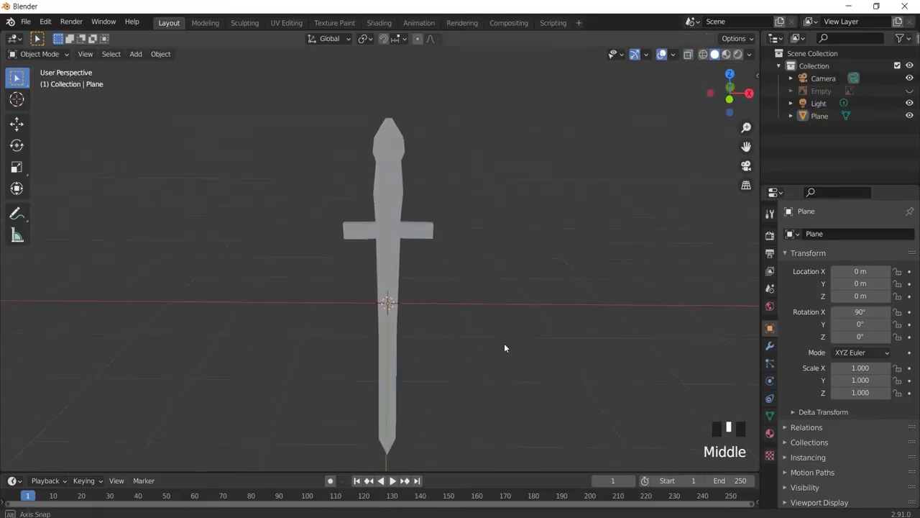
left_click_drag(504, 349, 351, 356)
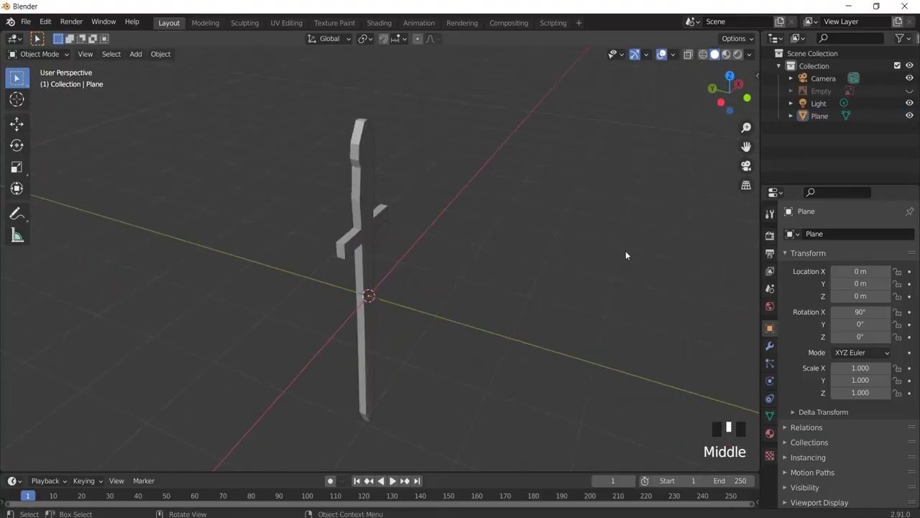
key("shift+a")
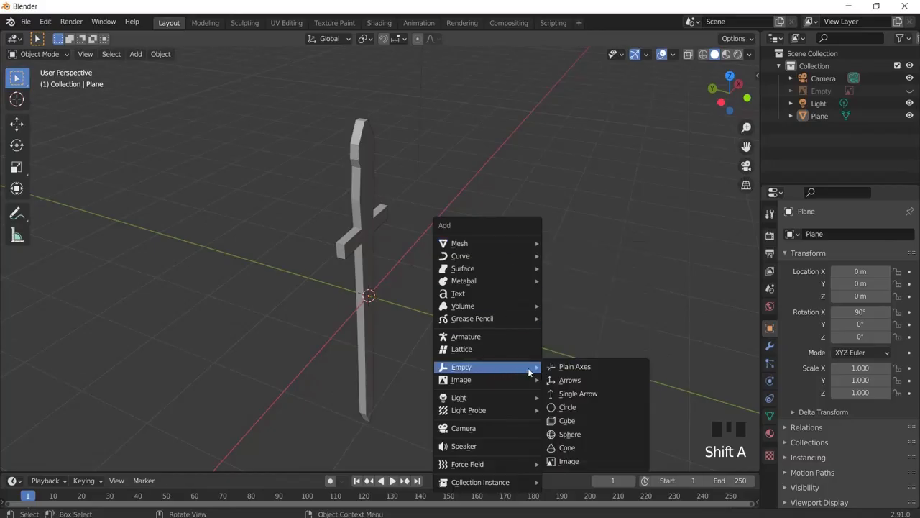
mouse_move(485, 233)
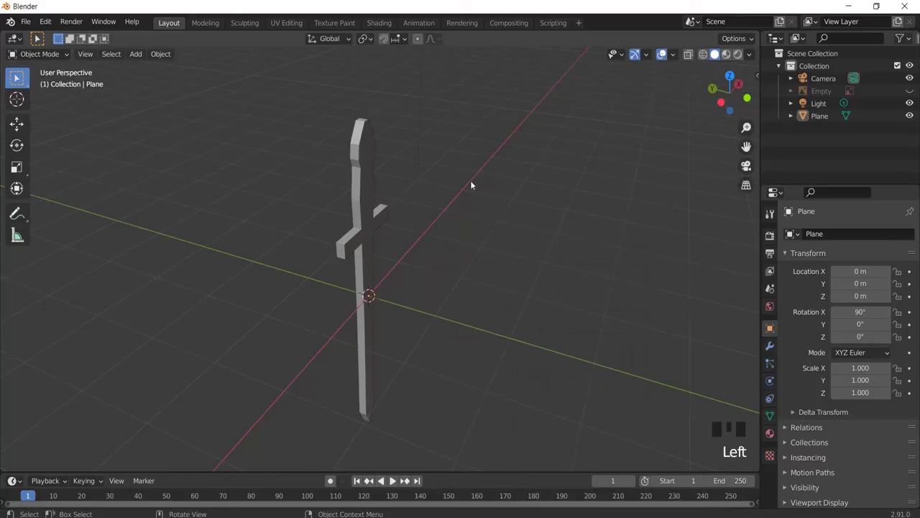
left_click_drag(471, 185, 273, 175)
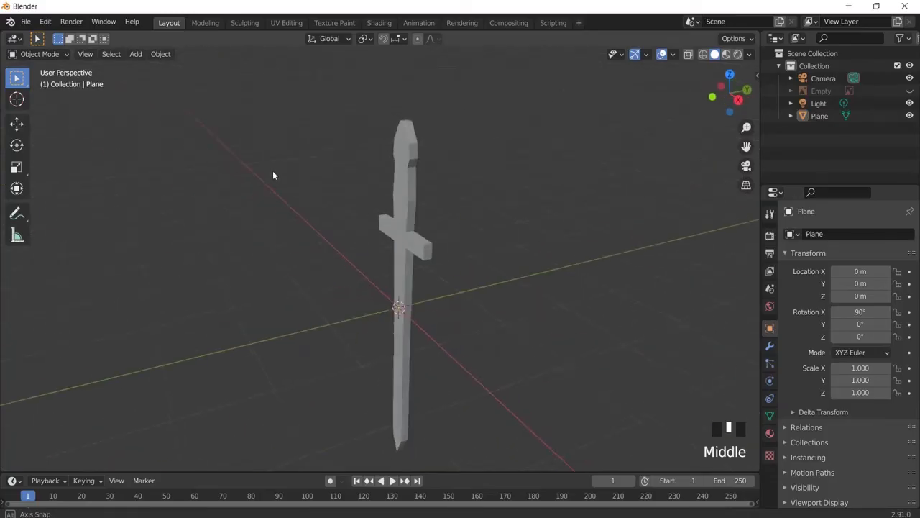